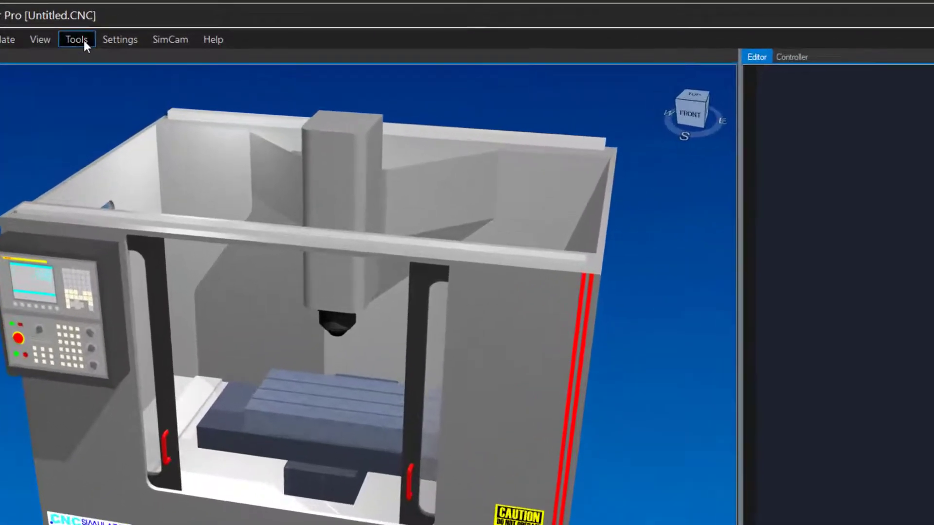
- Open the Tools menu's 3D Maker toolpath generator
click(76, 39)
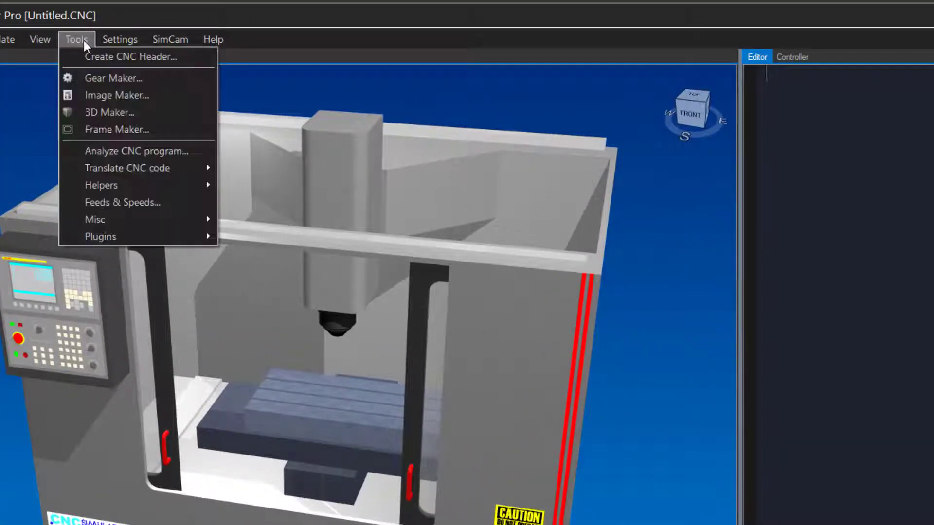
mouse_move(109, 112)
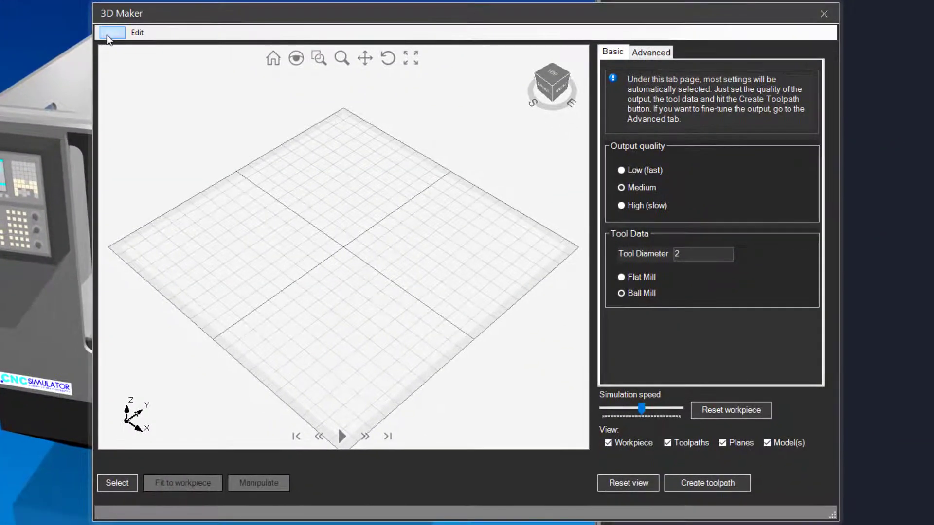
- Set workpiece 3 of 3 as the stock, positioned at X 20, Y 20, Z 0
click(112, 32)
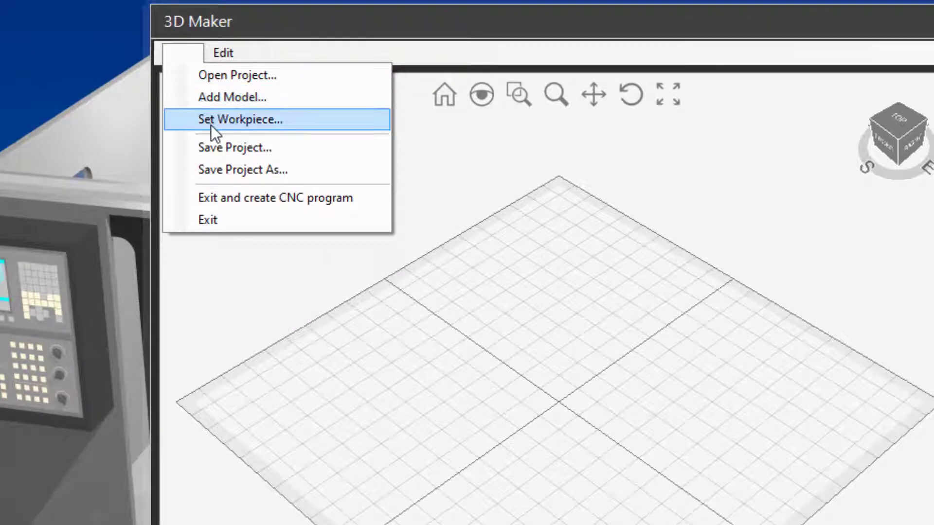
click(239, 119)
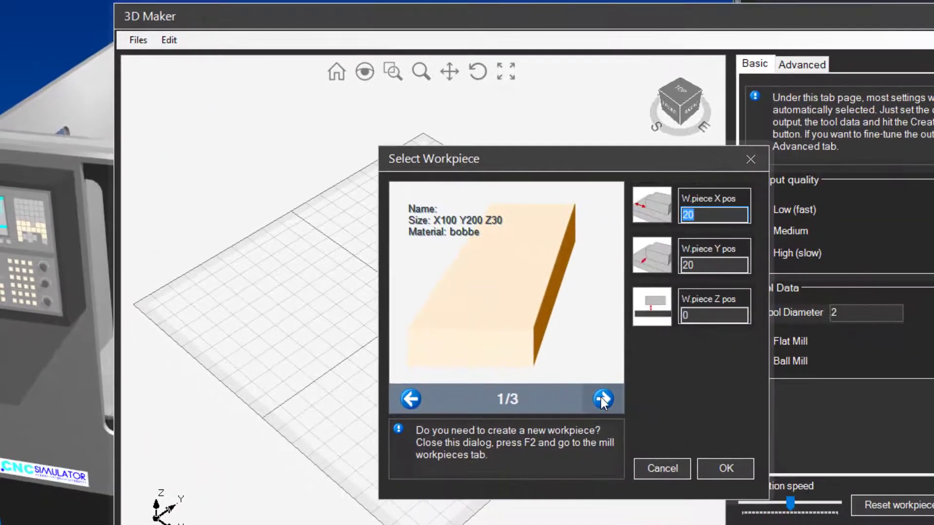
click(602, 399)
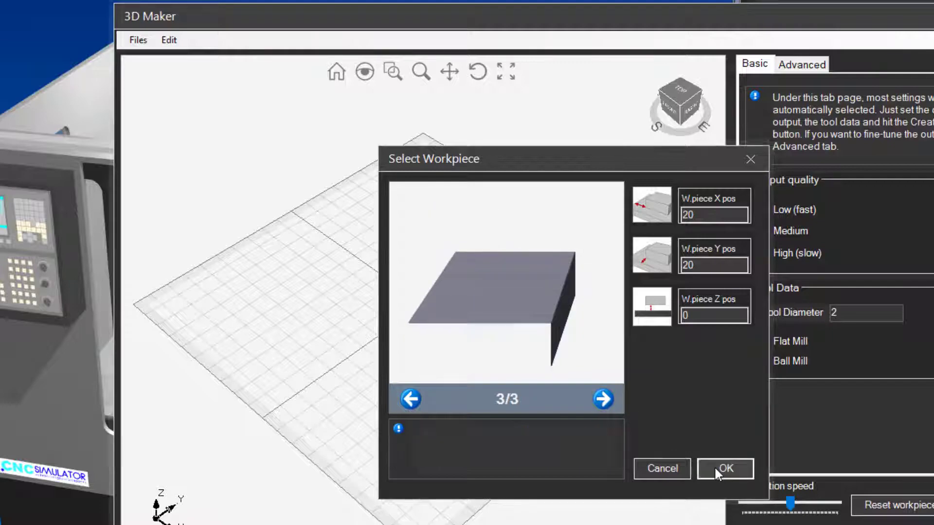
click(725, 469)
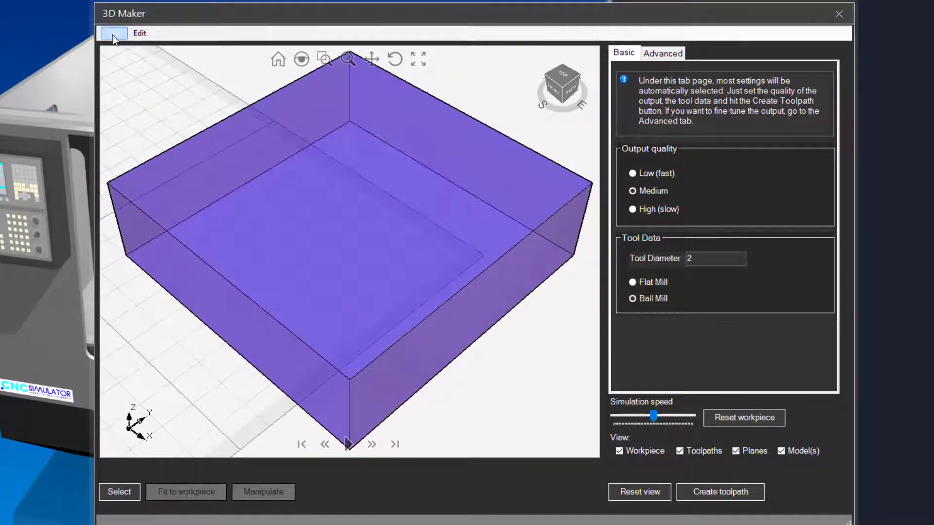
- Import DemoPart1.stl as the part model with Files > Add Model
click(114, 32)
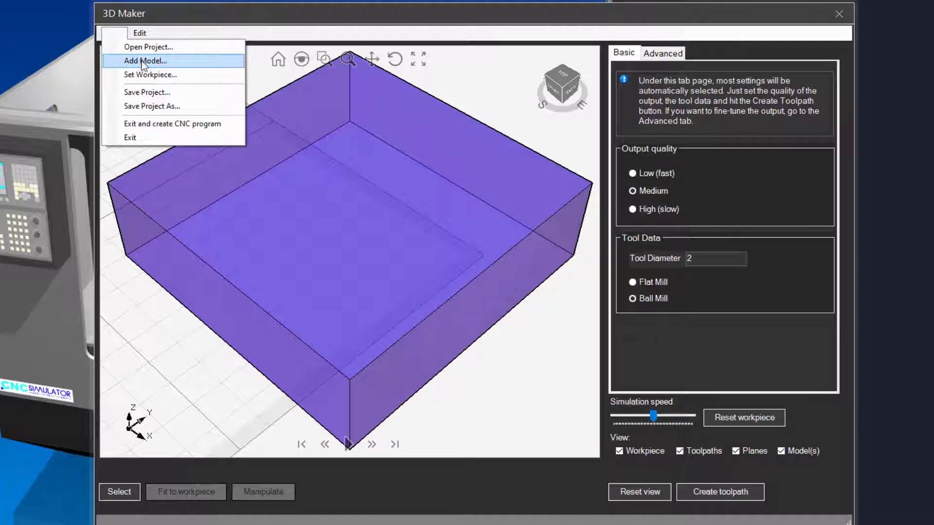
click(144, 61)
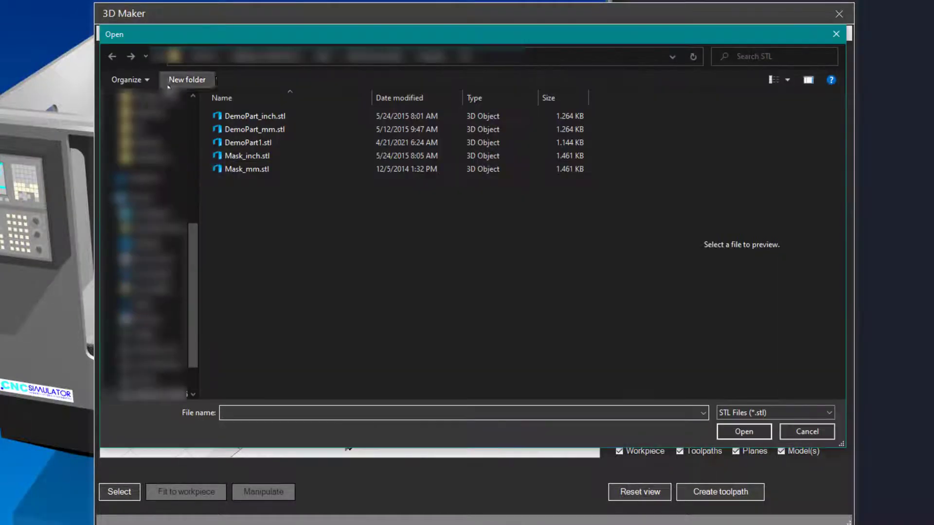
click(248, 142)
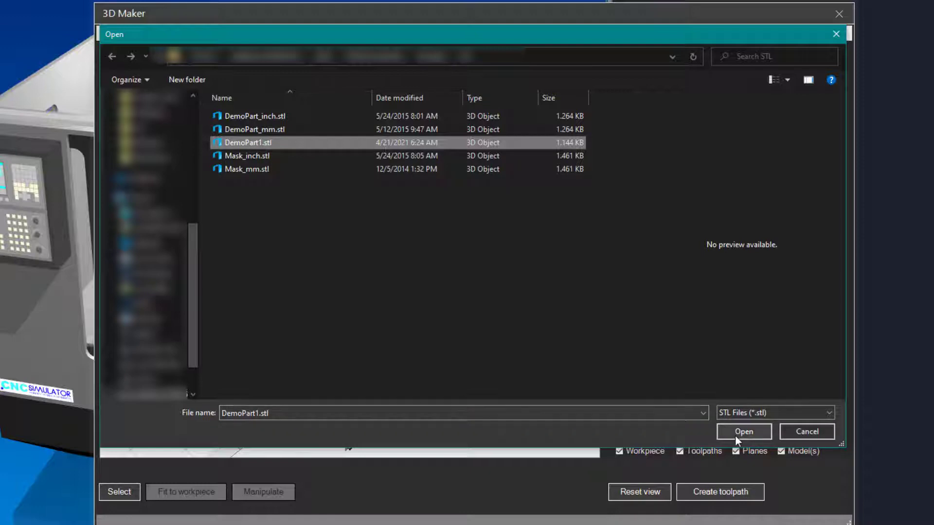
click(743, 432)
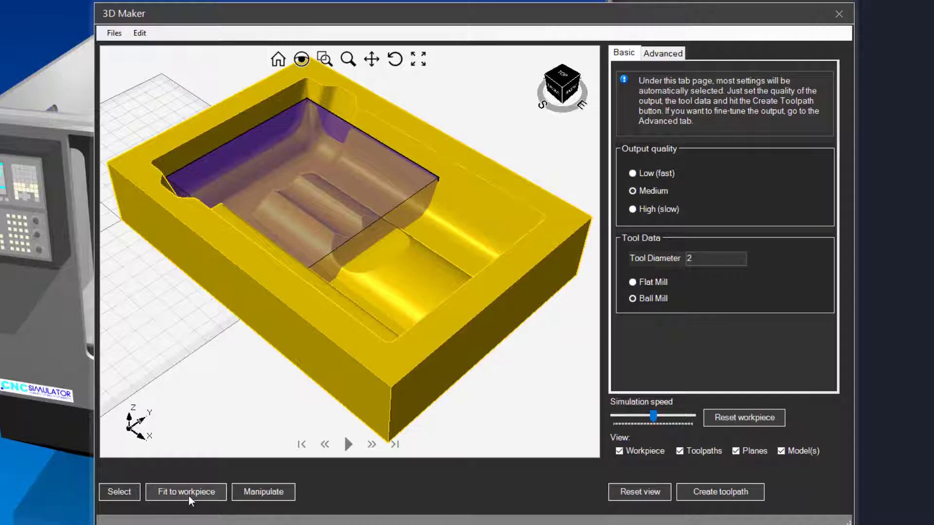
- Fit DemoPart1 to the workpiece and reposition it using the Manipulate gizmo
click(185, 492)
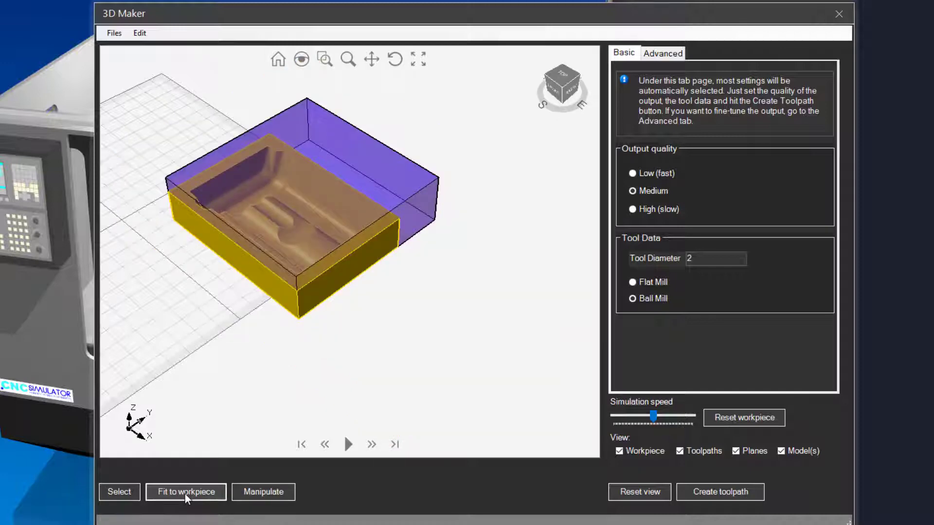
click(186, 492)
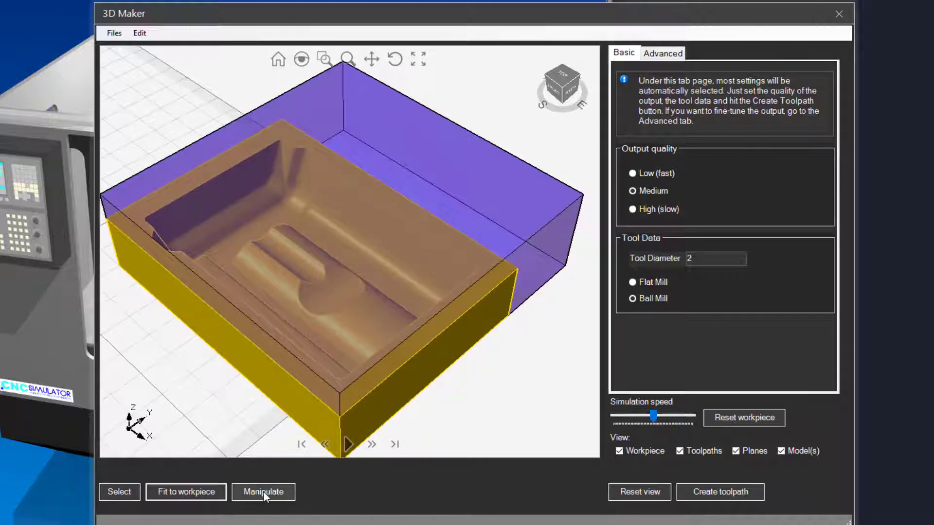
click(263, 491)
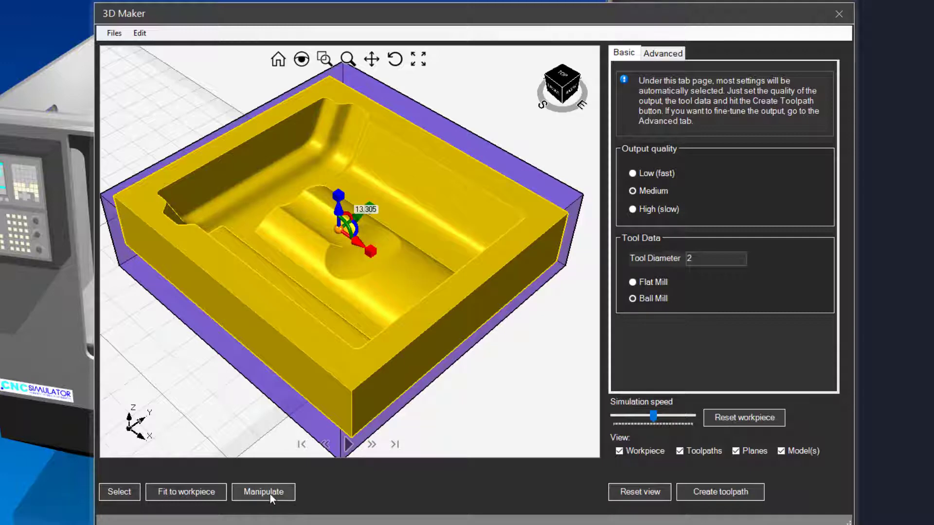
click(263, 492)
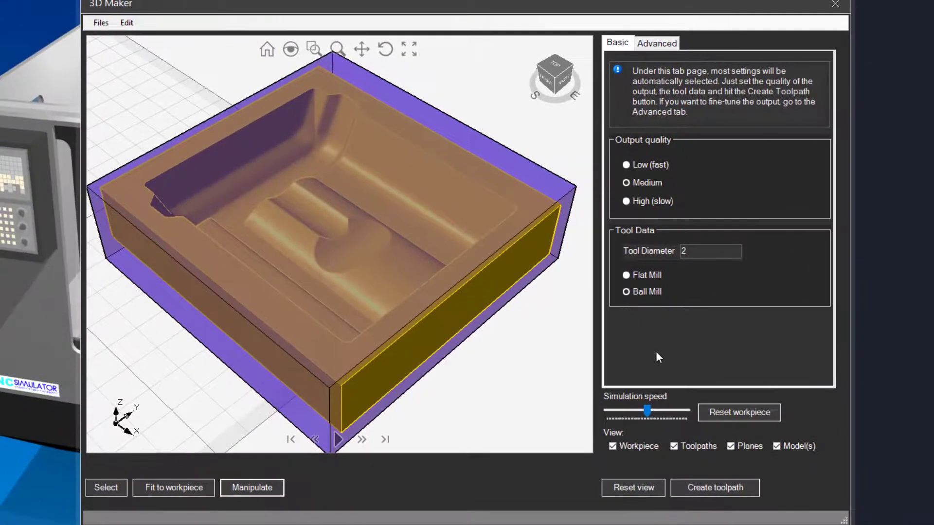
- Create toolpaths for DemoPart1 and run the cutting simulation at maximum speed
click(714, 488)
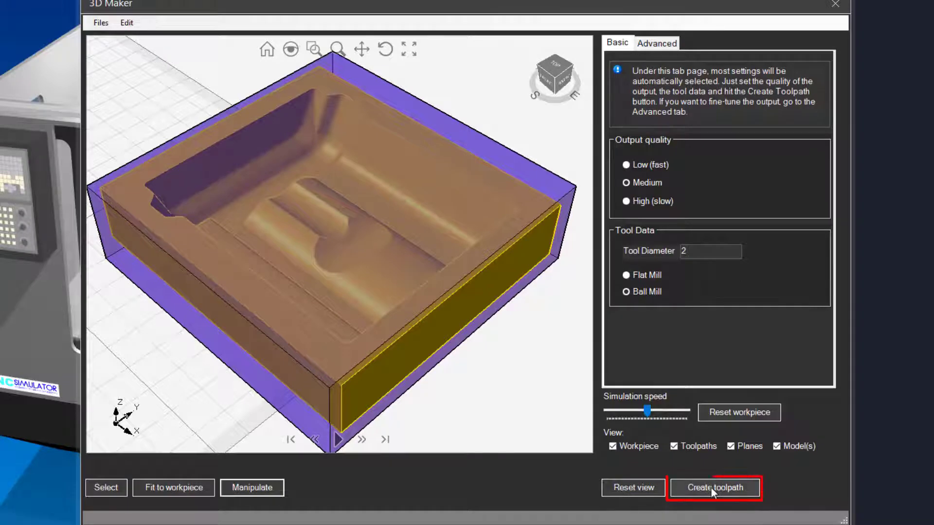
click(714, 488)
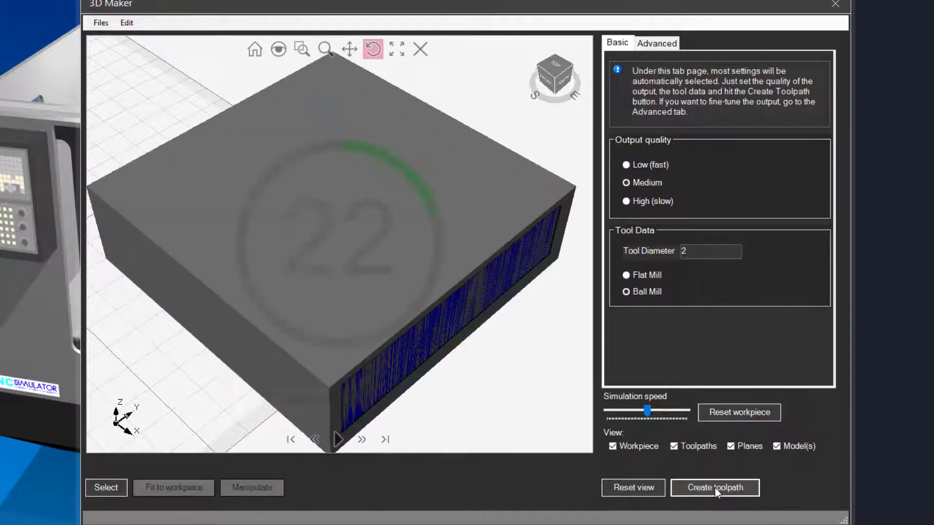
click(337, 440)
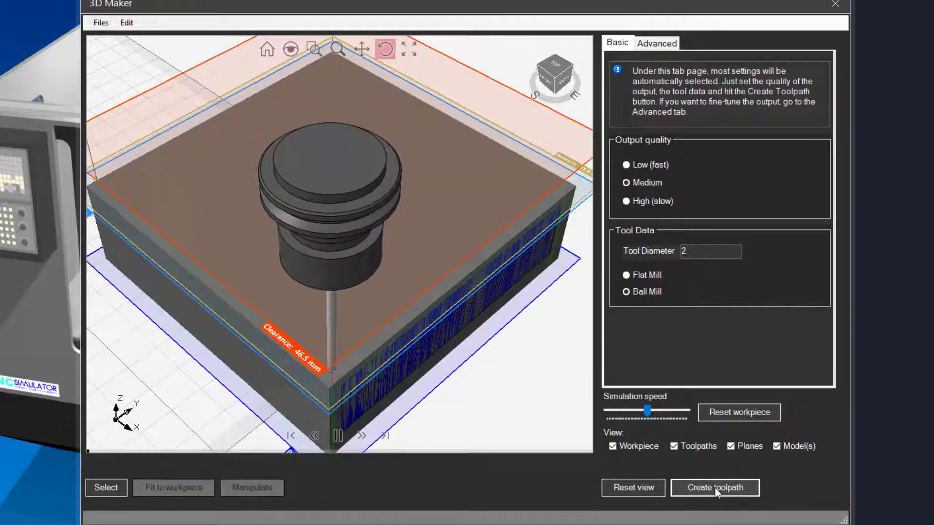
click(714, 488)
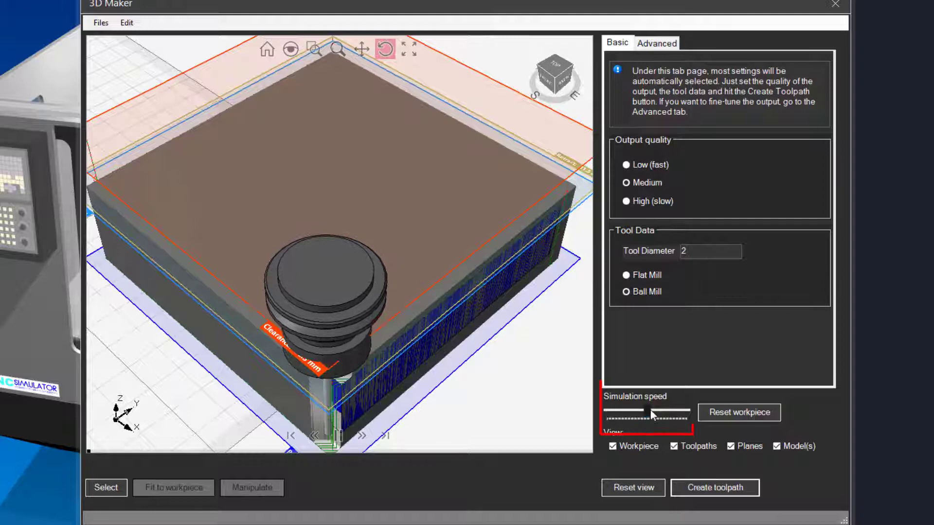
drag(648, 411, 683, 412)
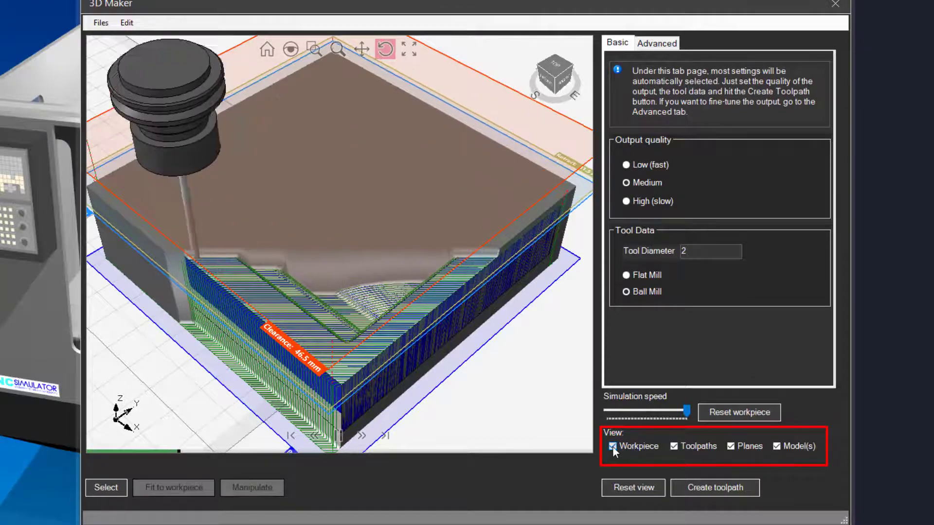
click(613, 446)
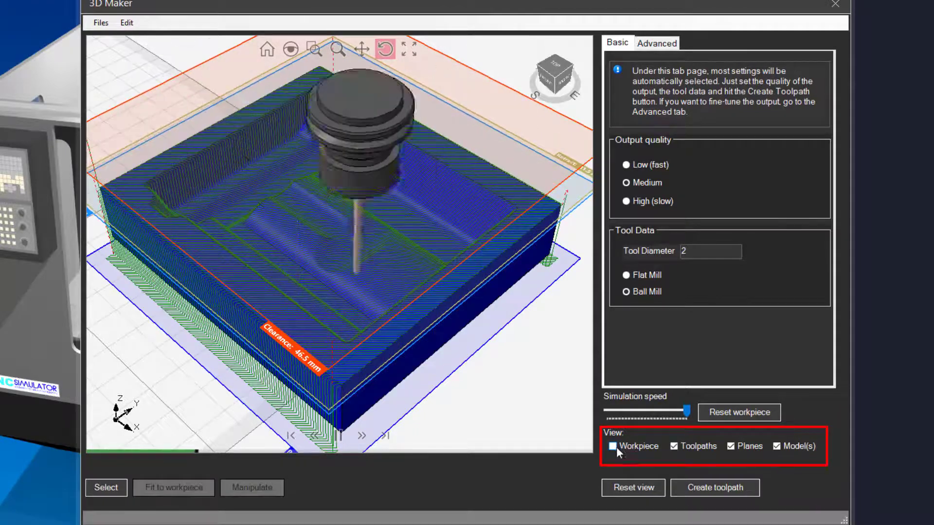
- Toggle the View checkboxes so only the milled workpiece is visible
click(613, 447)
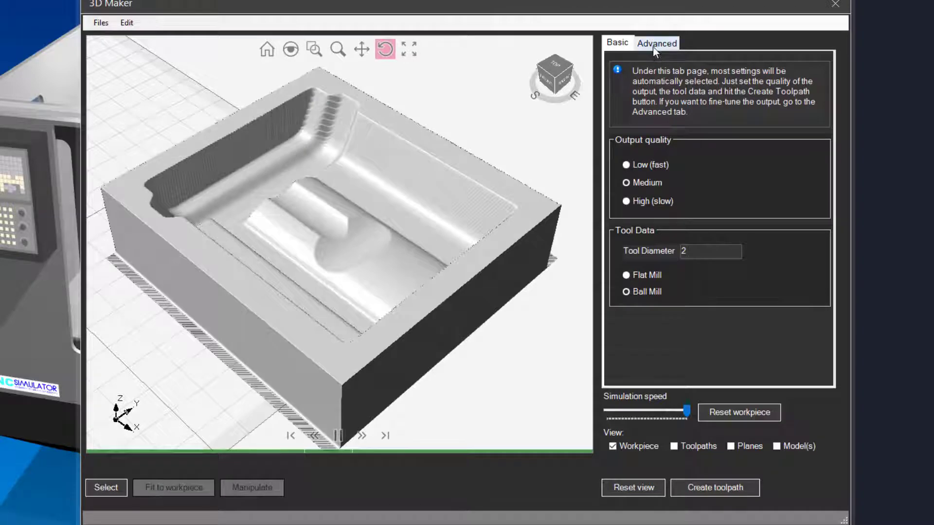
click(656, 43)
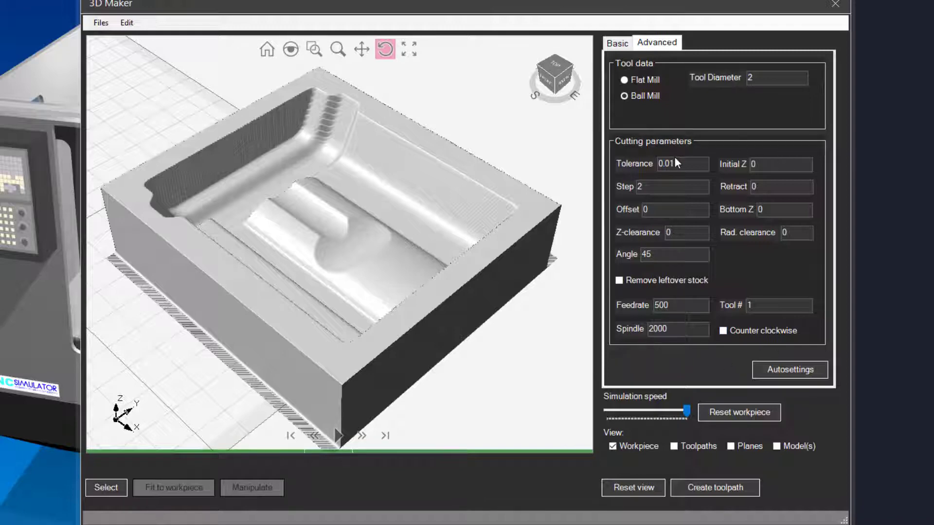
click(617, 43)
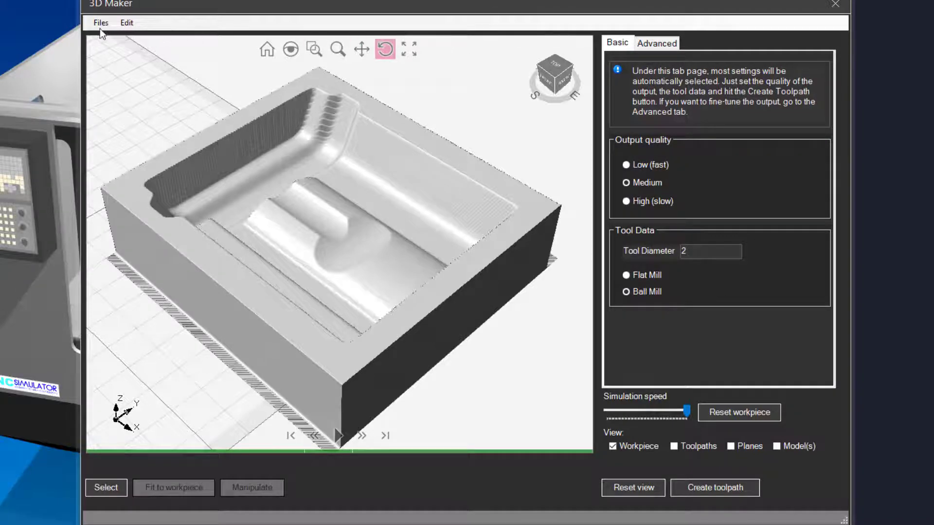
- Exit 3D Maker with Files > Exit and create CNC program
click(100, 23)
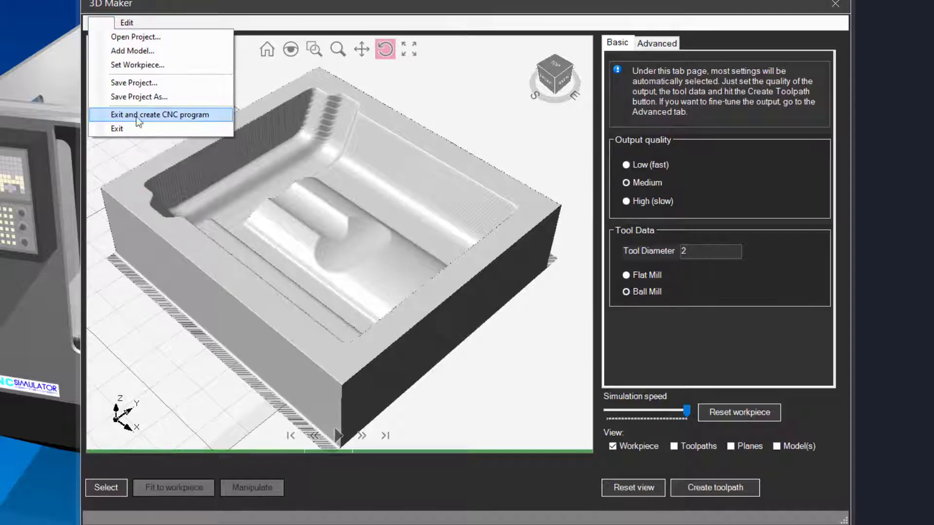
click(160, 114)
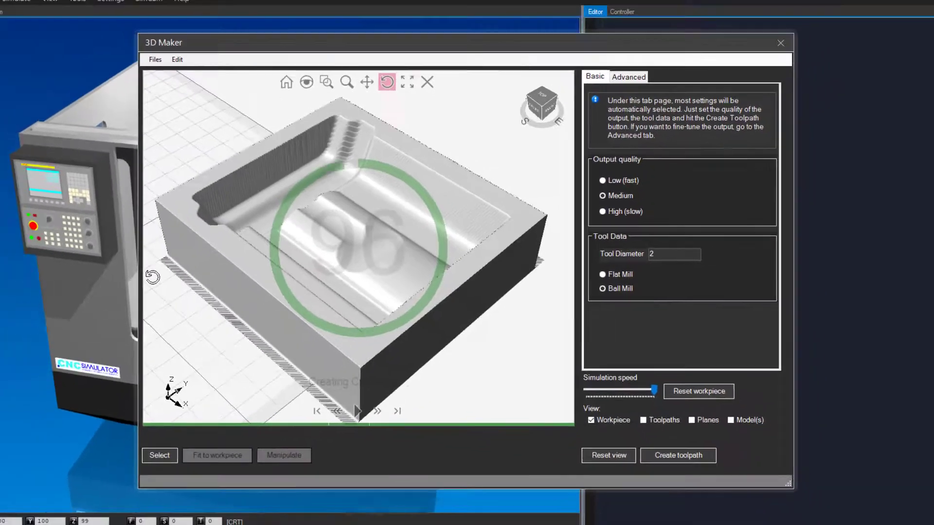
click(677, 456)
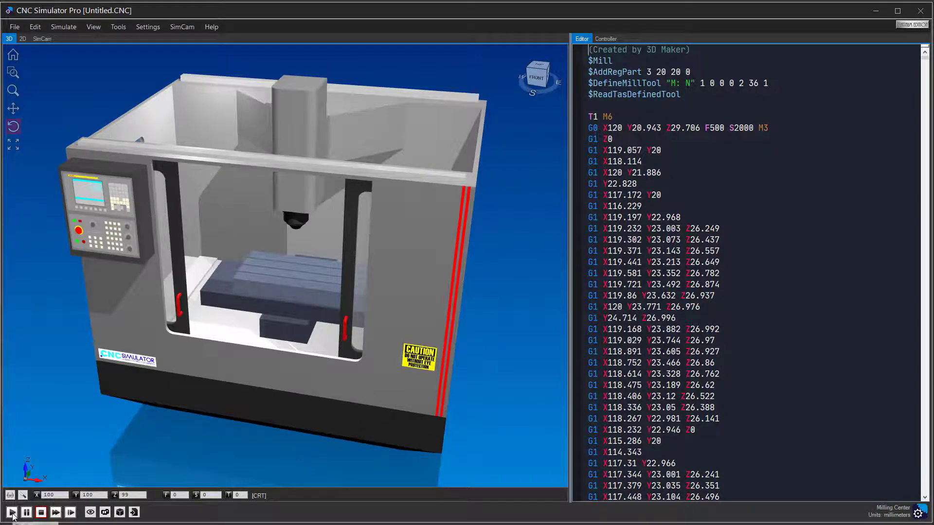
- Play the generated G-code program and switch it to fast run
click(10, 512)
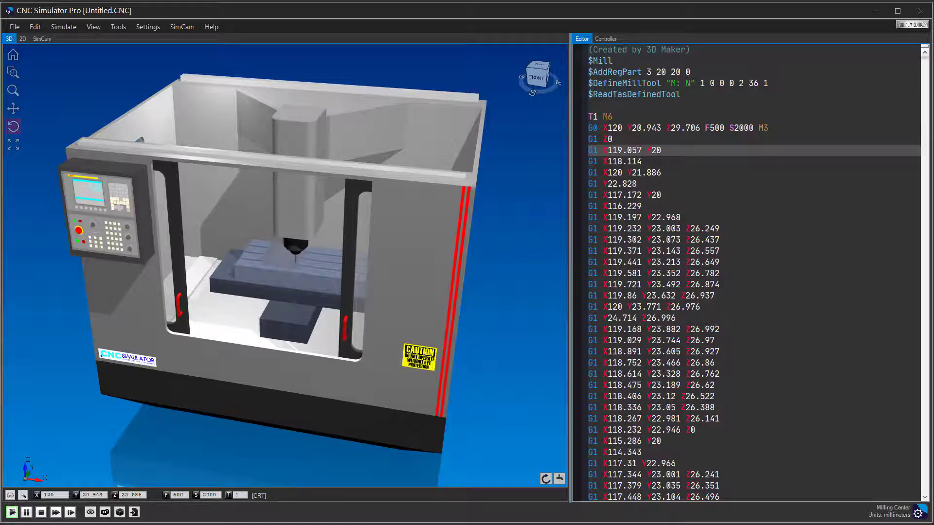
click(55, 512)
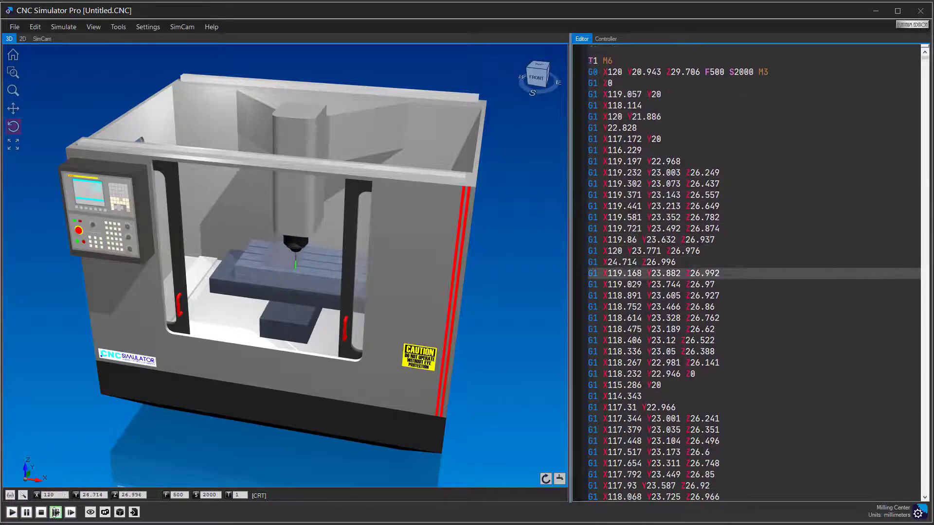